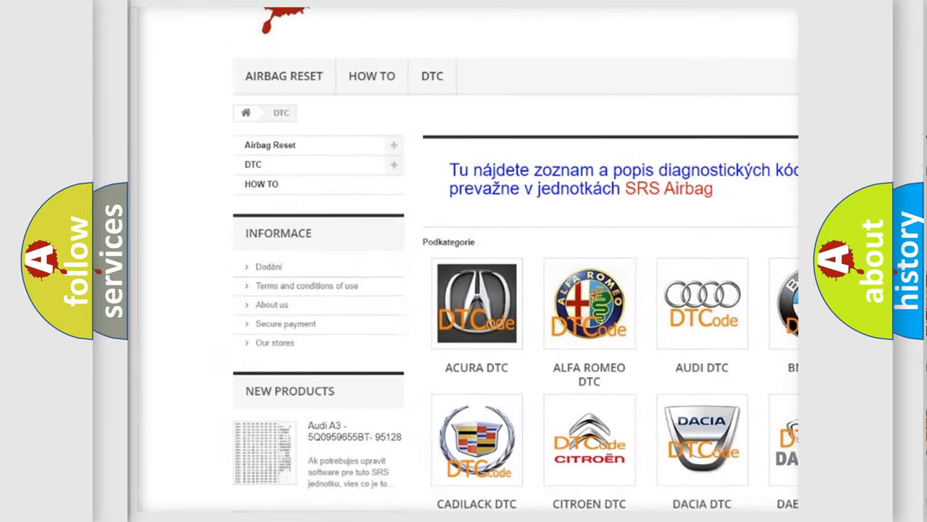
scroll(down, 3)
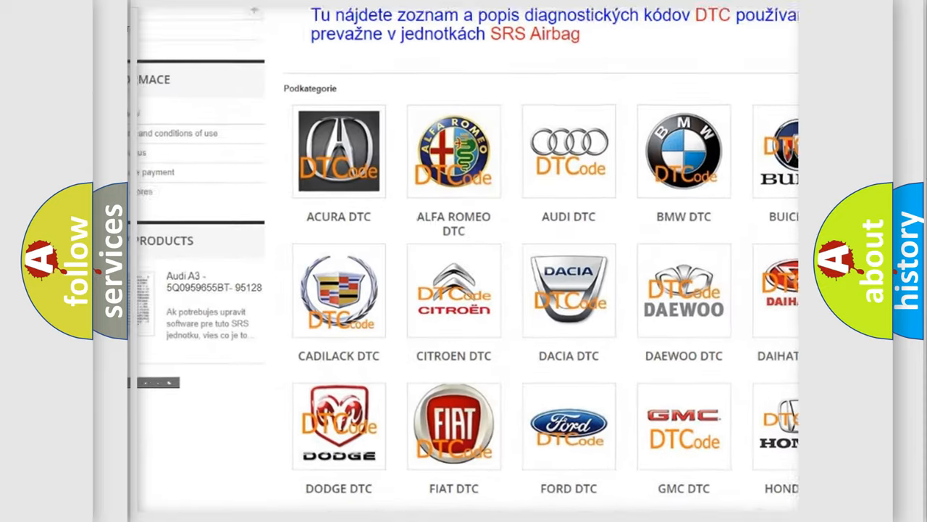
scroll(down, 3)
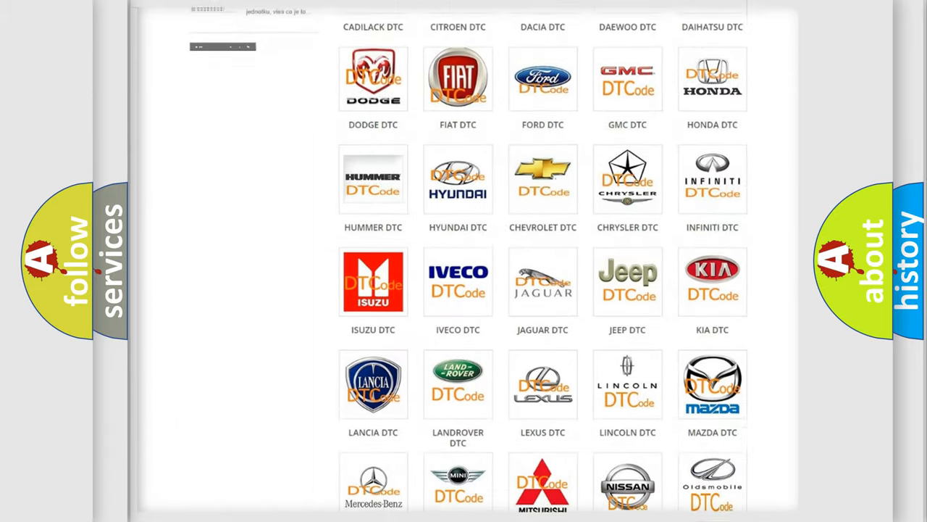
scroll(down, 3)
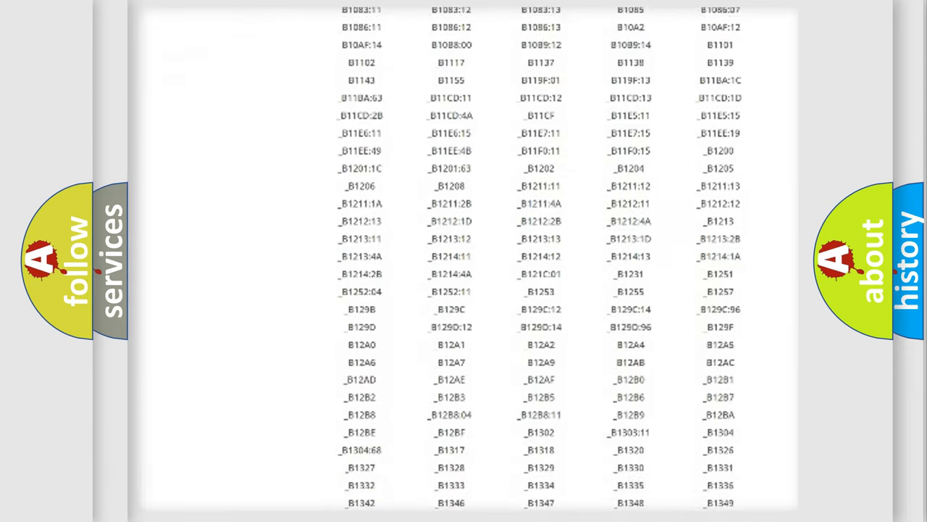
scroll(down, 3)
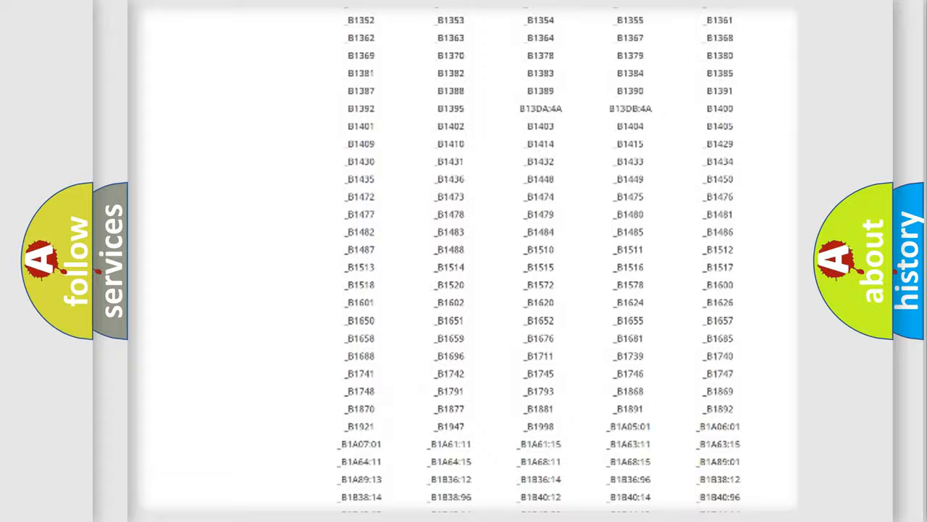